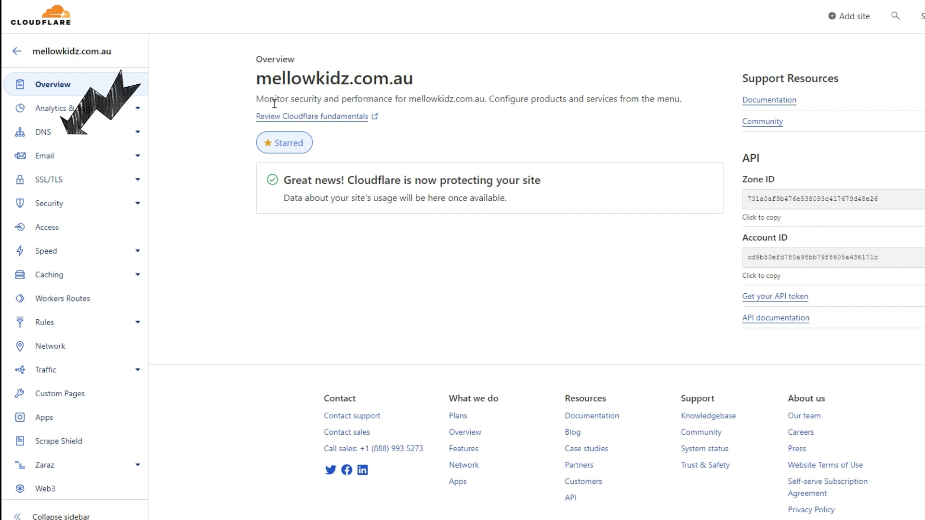
Review the mail A record's proxy status toggle and discard the change, leaving it DNS only.
left_click(43, 132)
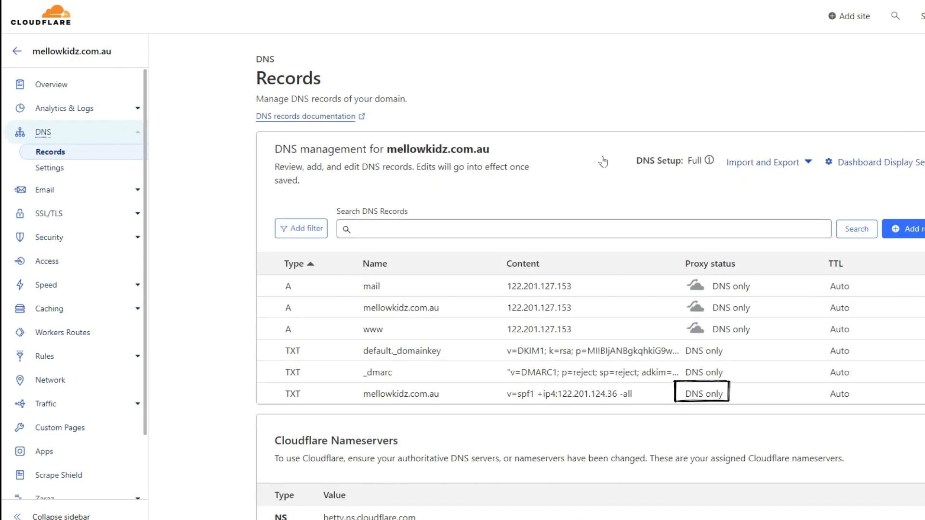
mouse_move(779, 327)
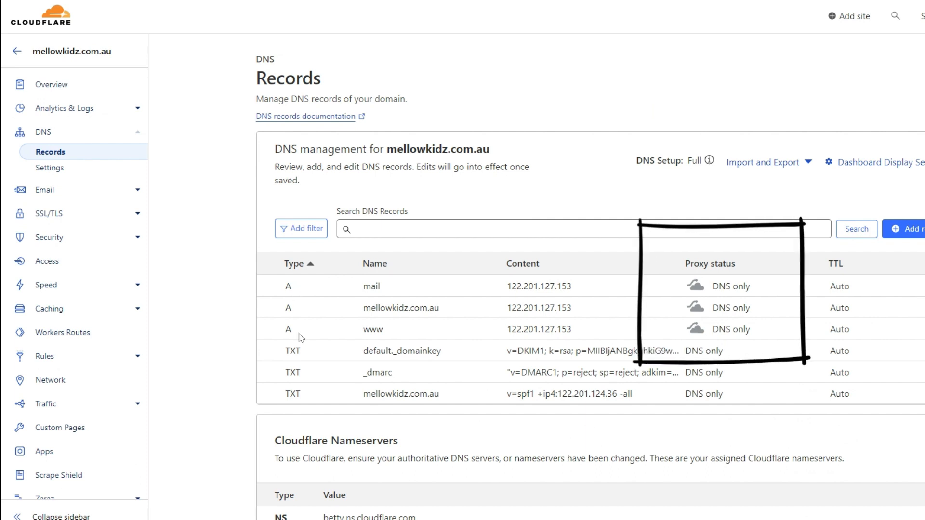
mouse_move(446, 300)
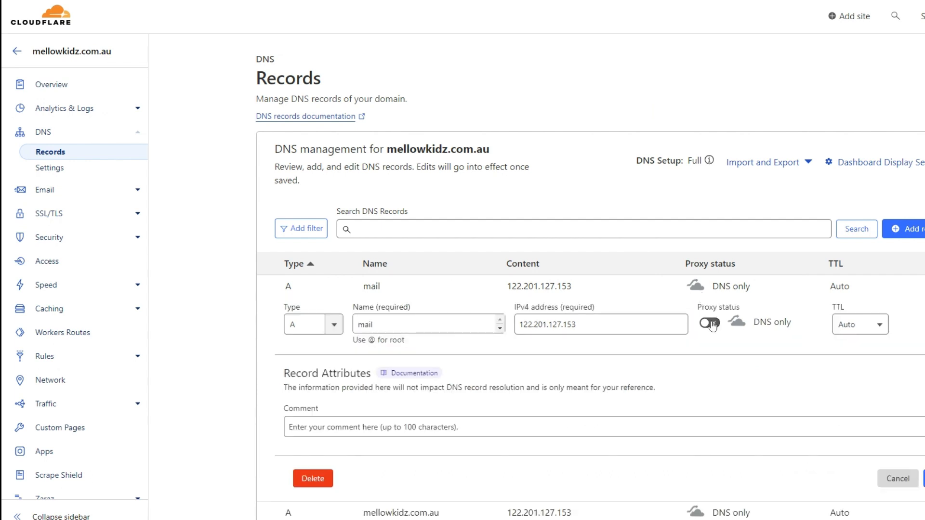
left_click(708, 322)
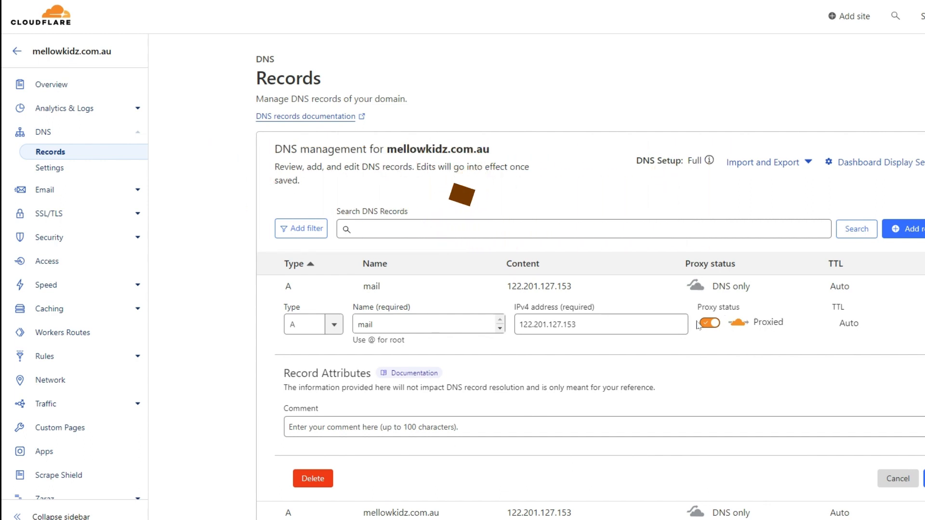
left_click(897, 479)
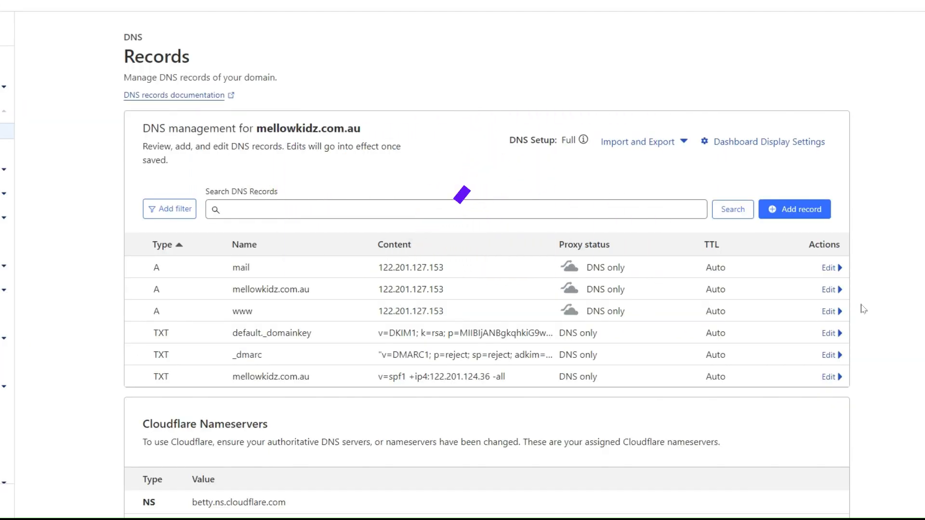
left_click(829, 267)
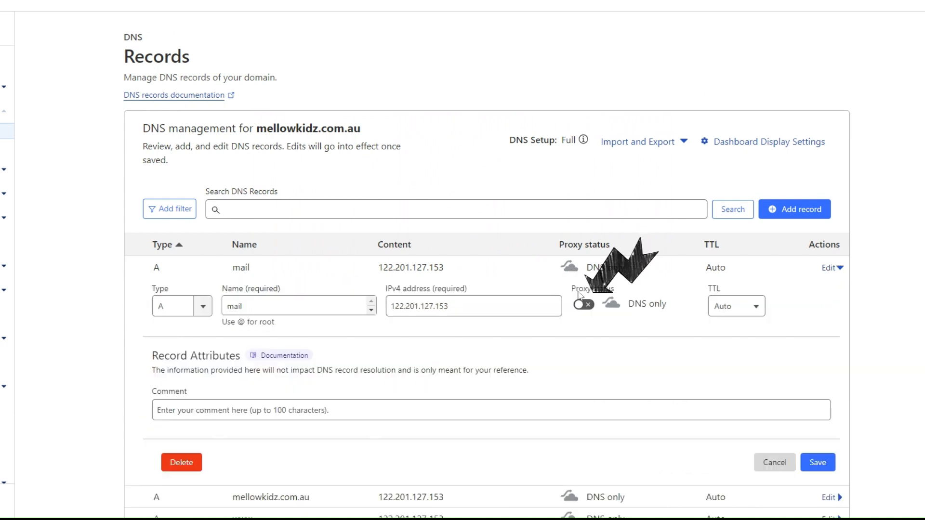
left_click(582, 303)
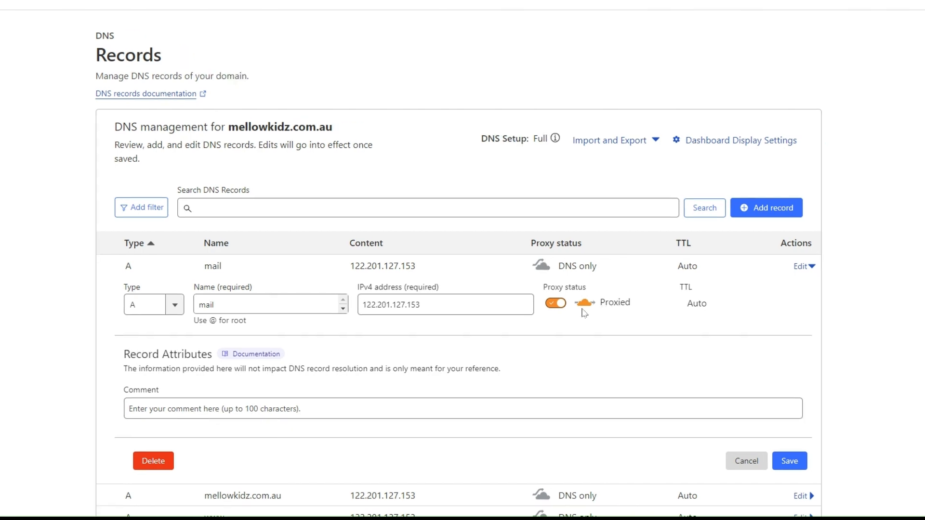
left_click(554, 302)
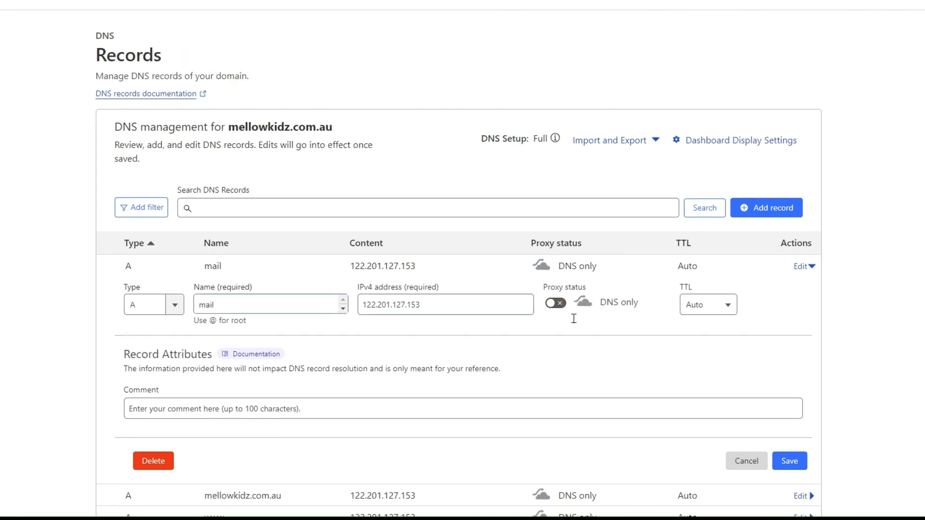
left_click(745, 460)
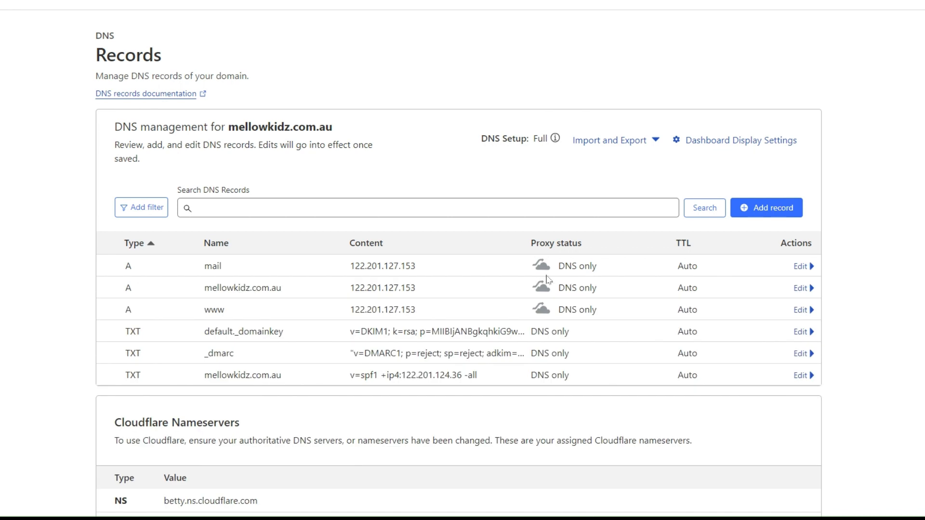
mouse_move(161, 311)
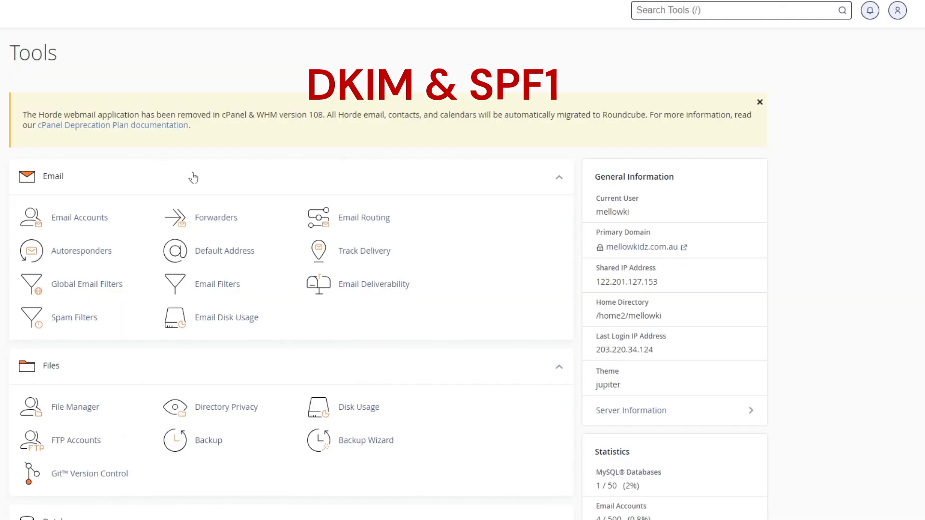
Launch Email Deliverability from the Email section of the cPanel Tools page.
left_click(374, 283)
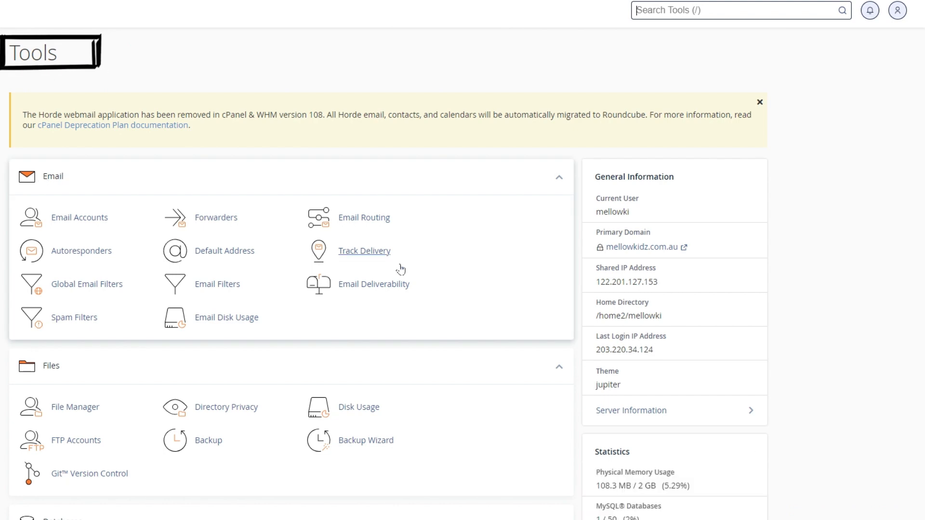
mouse_move(350, 317)
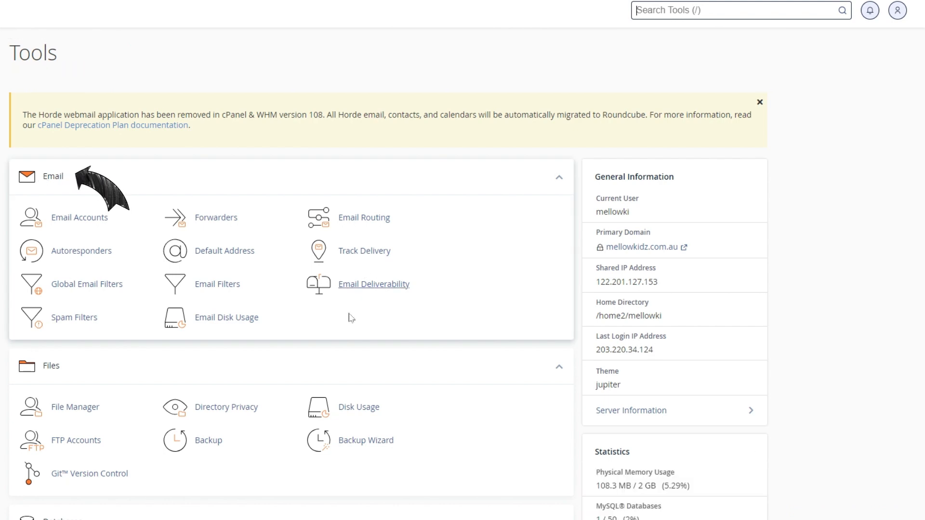
left_click(373, 283)
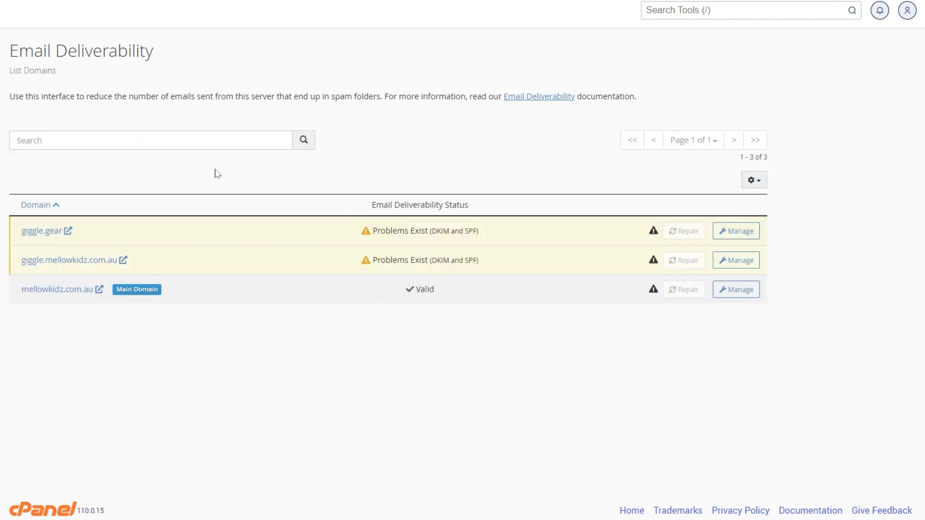
mouse_move(385, 251)
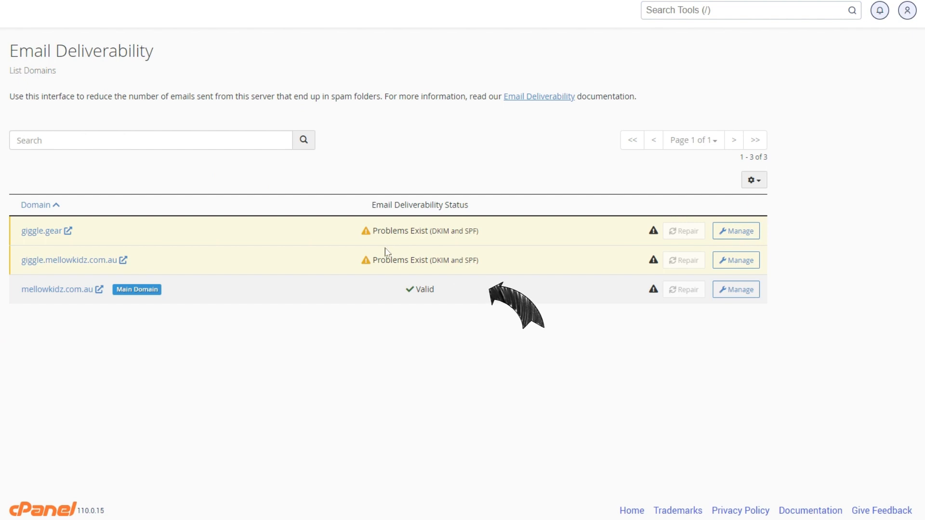
mouse_move(442, 296)
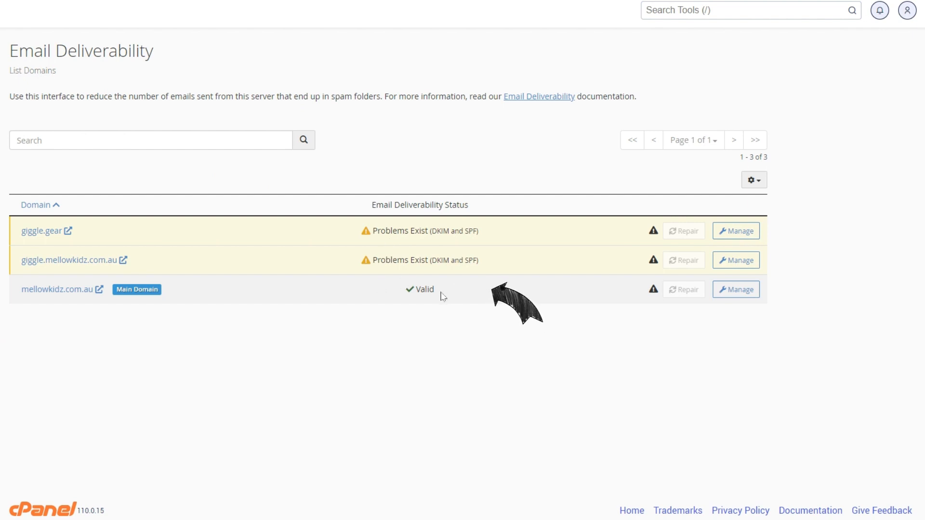
mouse_move(56, 289)
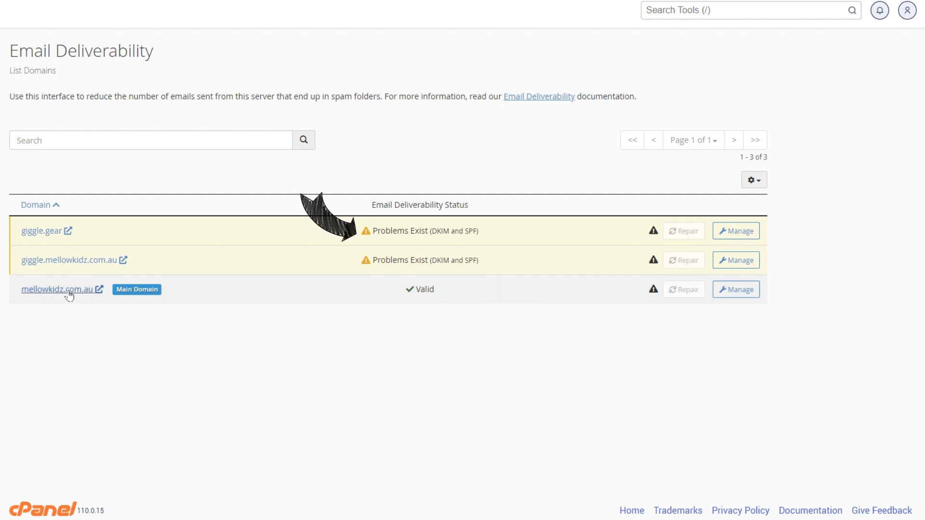
mouse_move(736, 289)
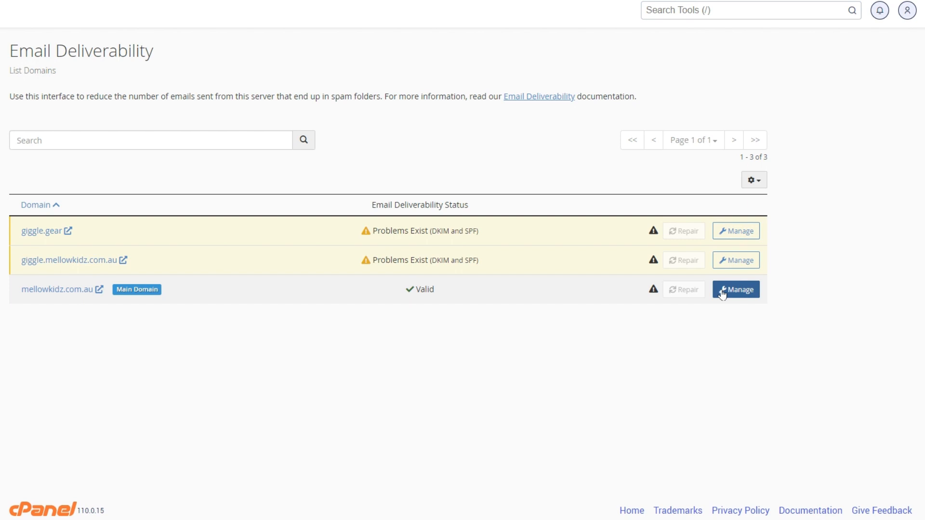
Manage DKIM and SPF for the main domain showing Valid status.
left_click(735, 289)
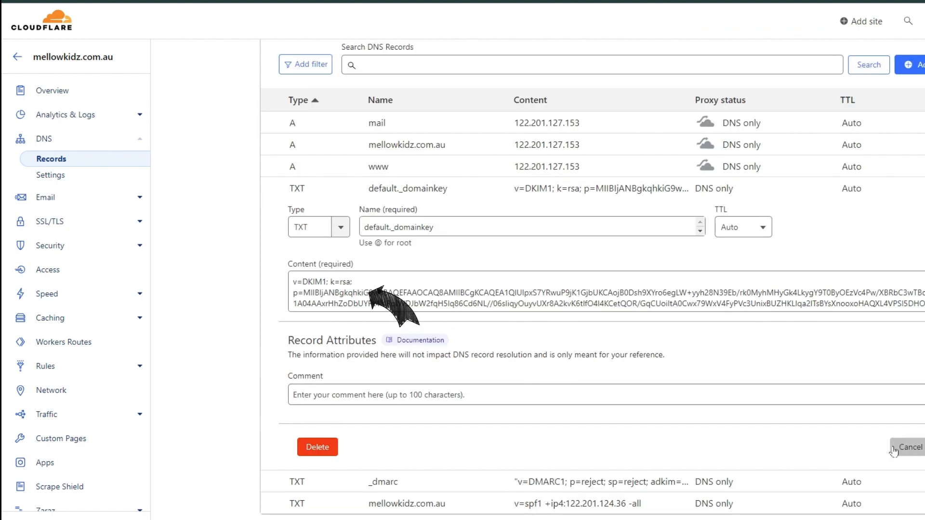
Cancel out of the default._domainkey TXT record editor, keeping its DKIM content unchanged.
left_click(909, 447)
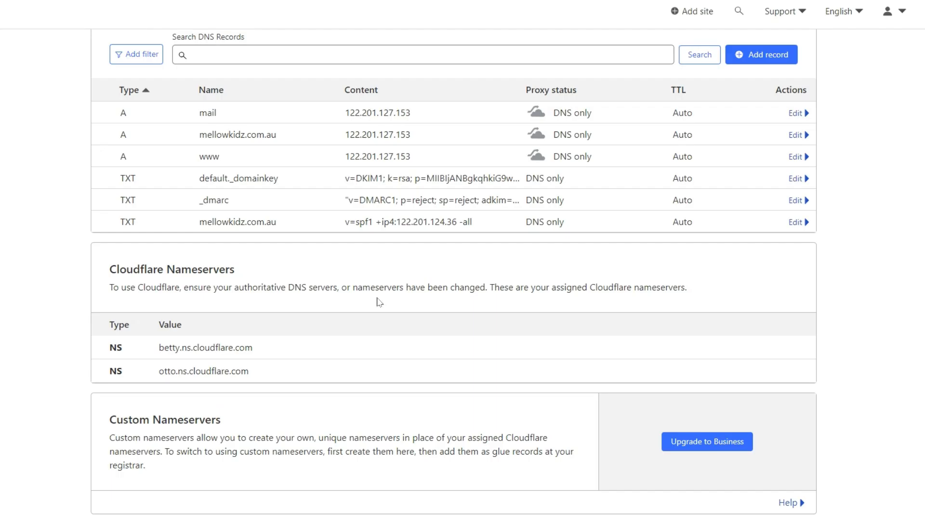
scroll("up", 3)
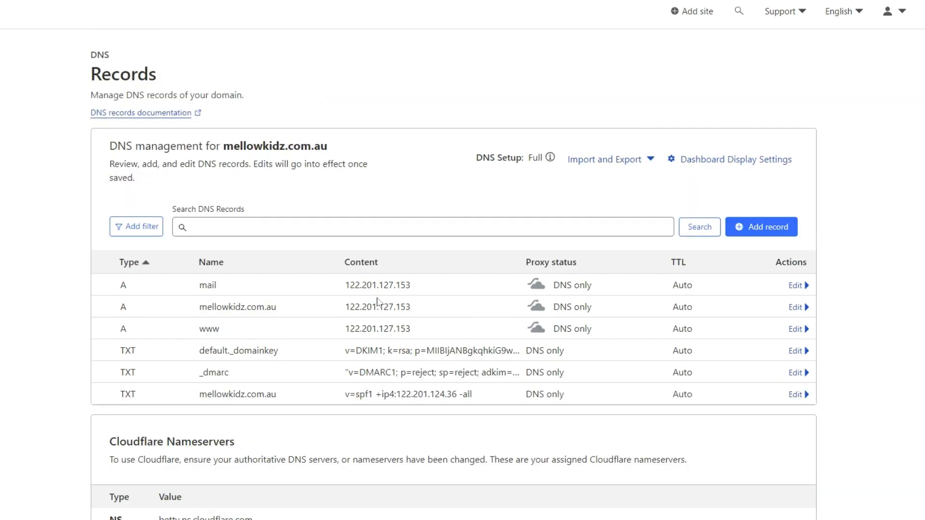